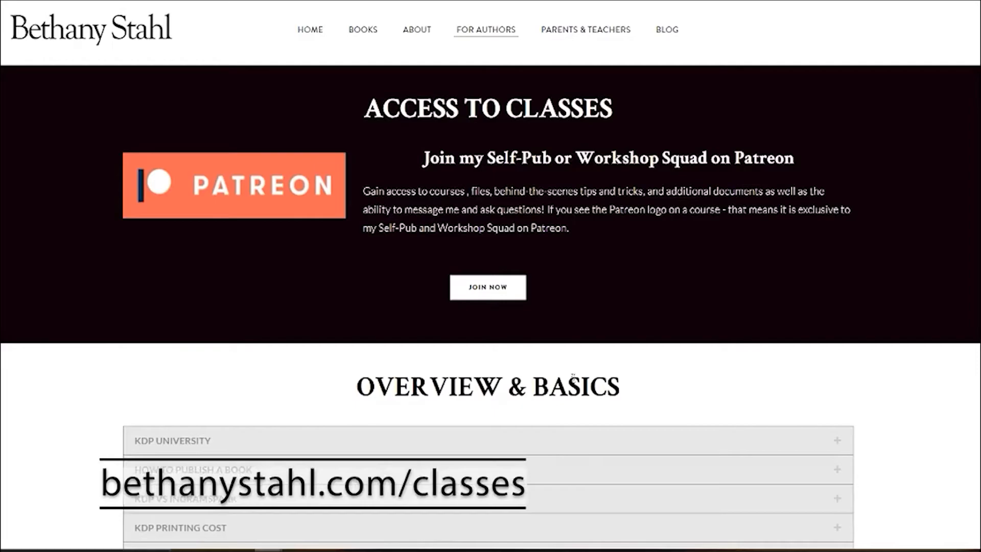
Scroll the classes page from Overview & Basics through every topic section to Additional Content.
scroll("down", 3)
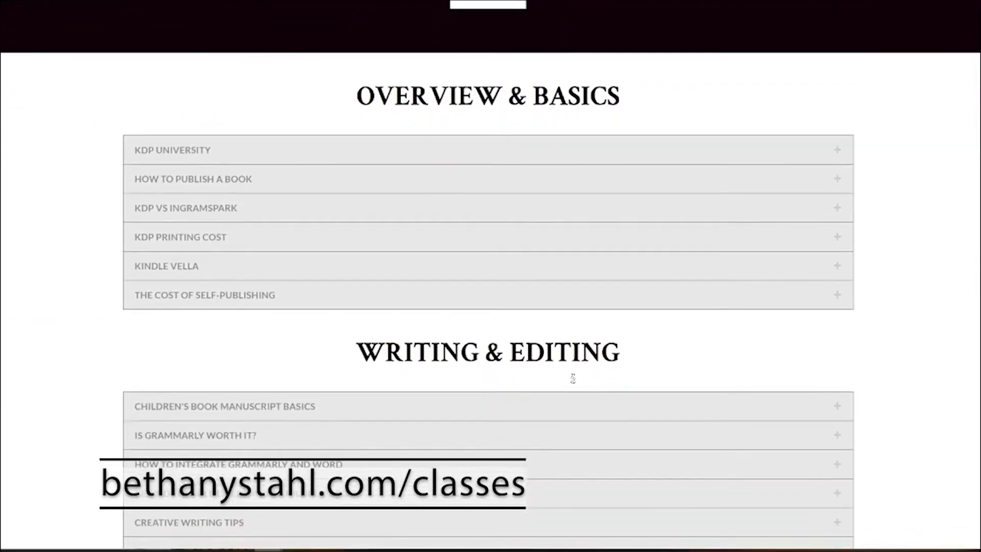
scroll("down", 3)
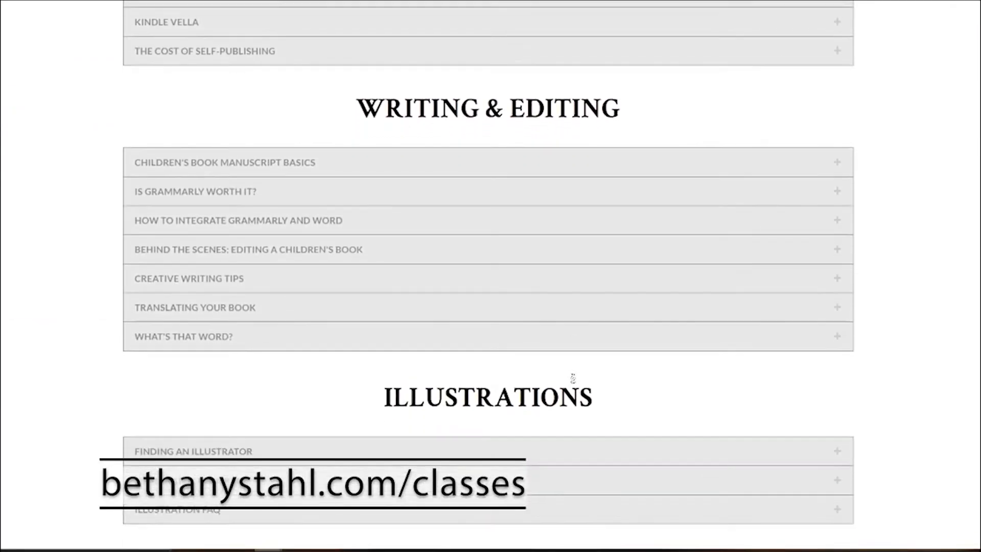
scroll("down", 3)
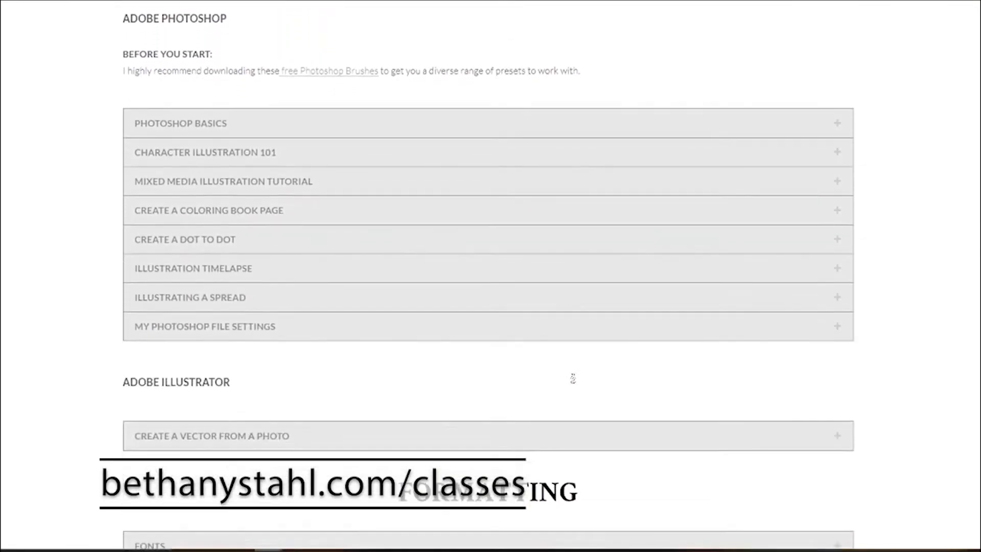
scroll("down", 3)
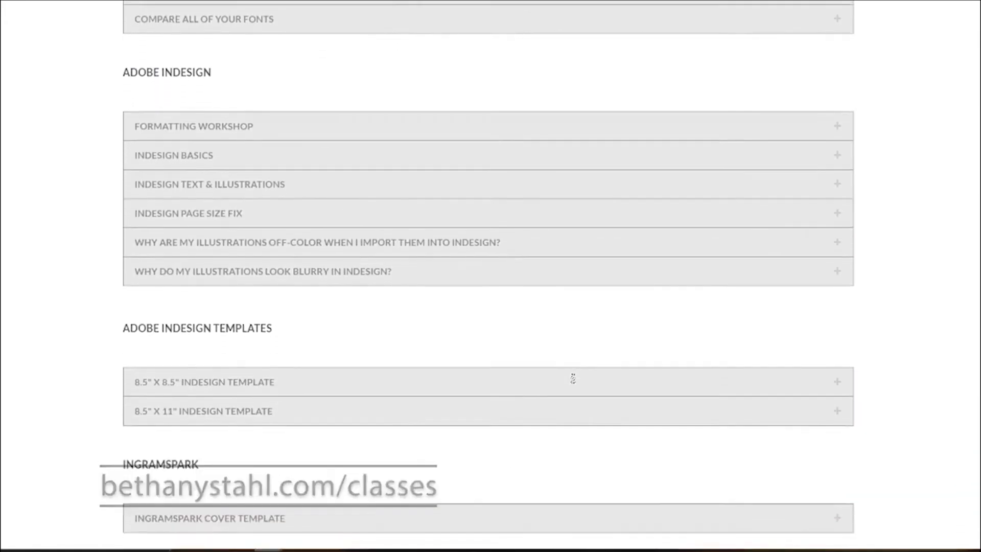
scroll("down", 3)
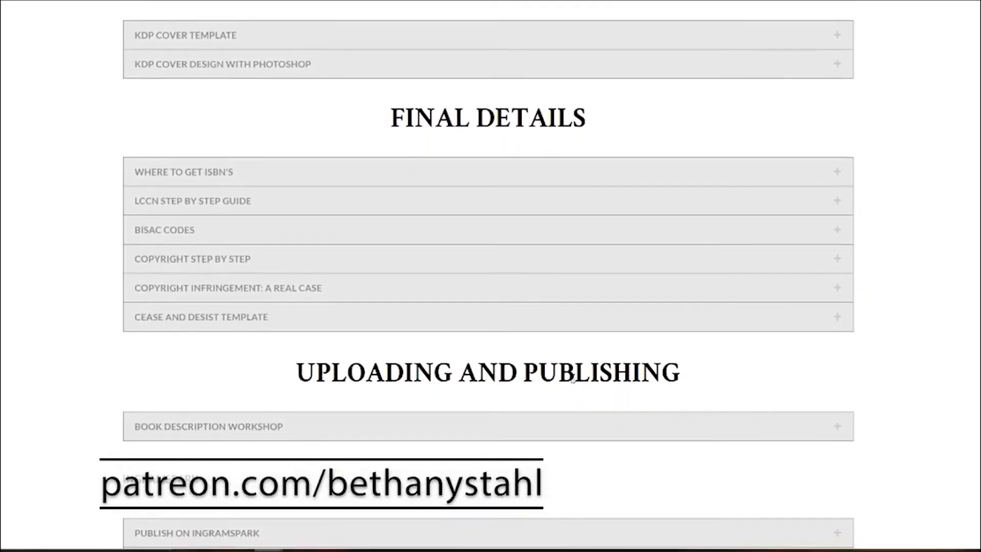
scroll("down", 3)
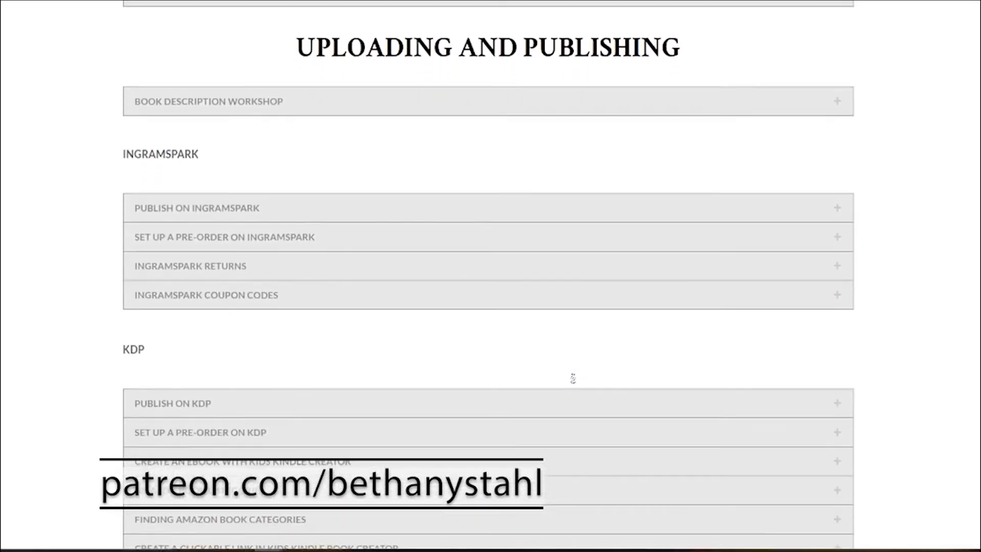
scroll("down", 3)
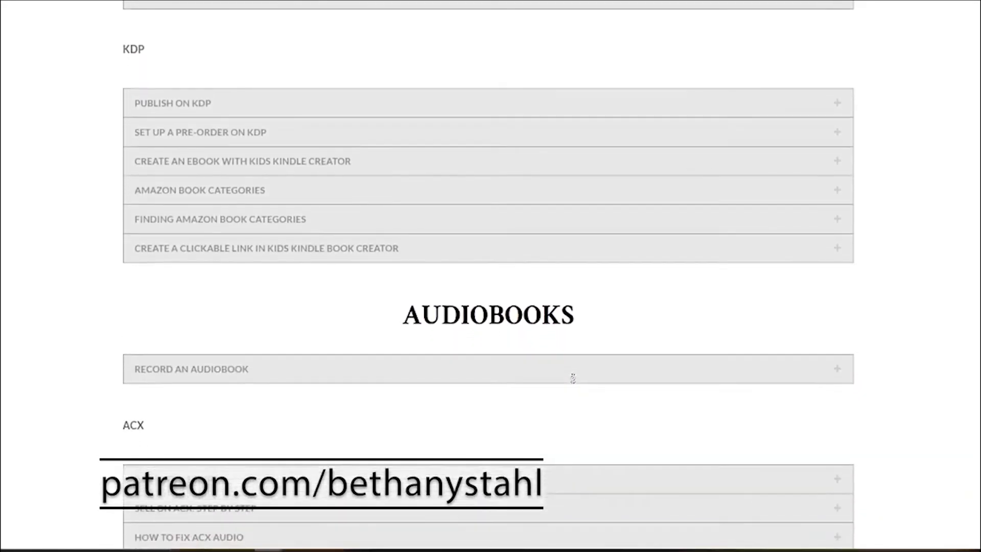
scroll("down", 3)
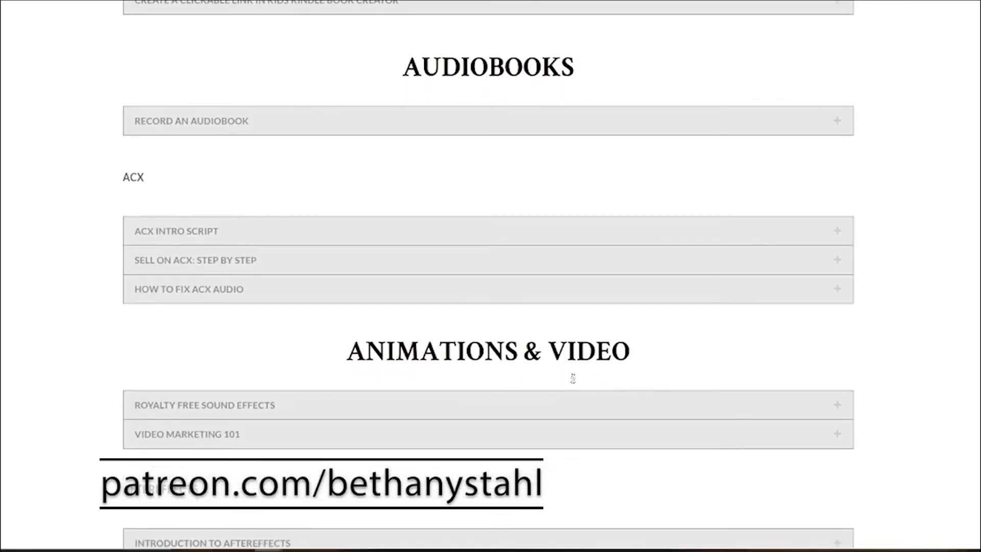
scroll("down", 3)
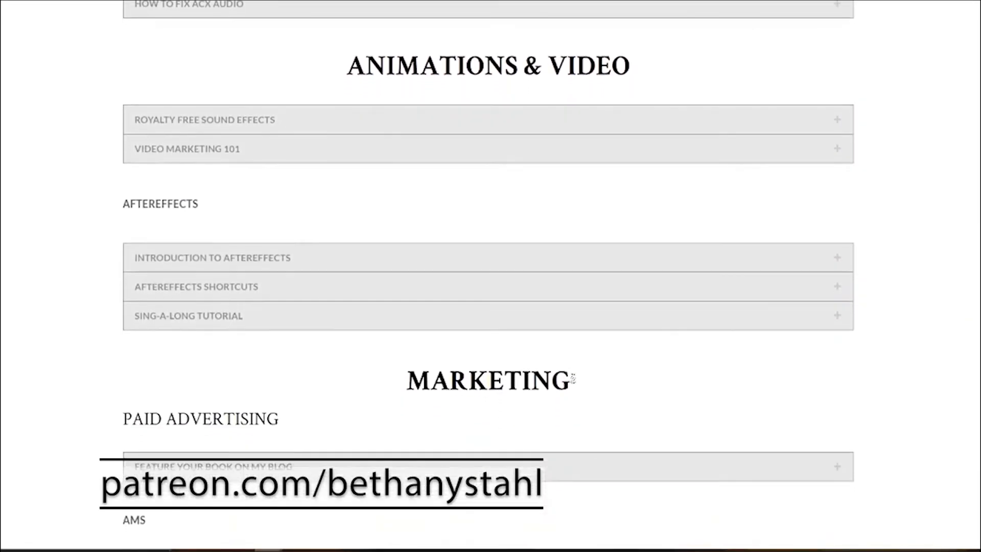
scroll("down", 3)
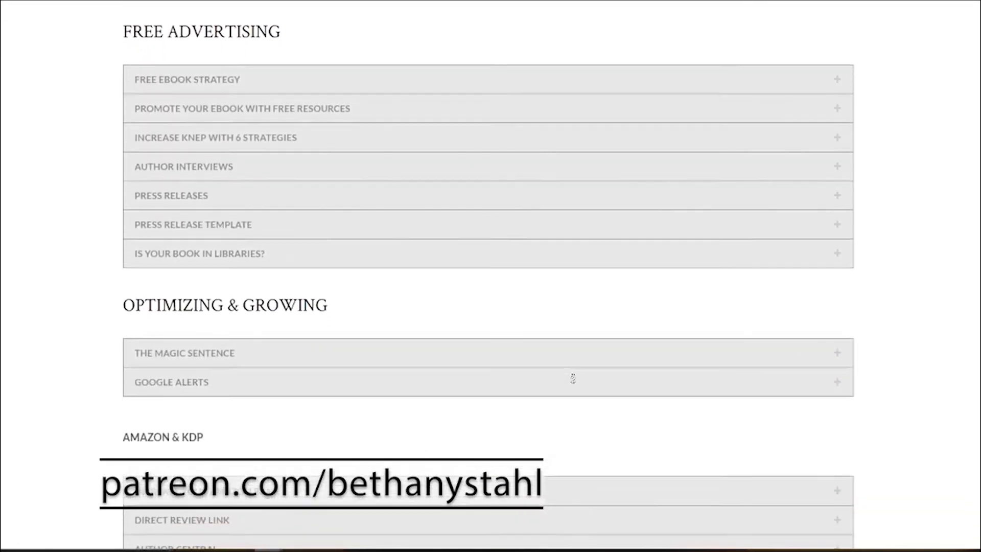
scroll("down", 3)
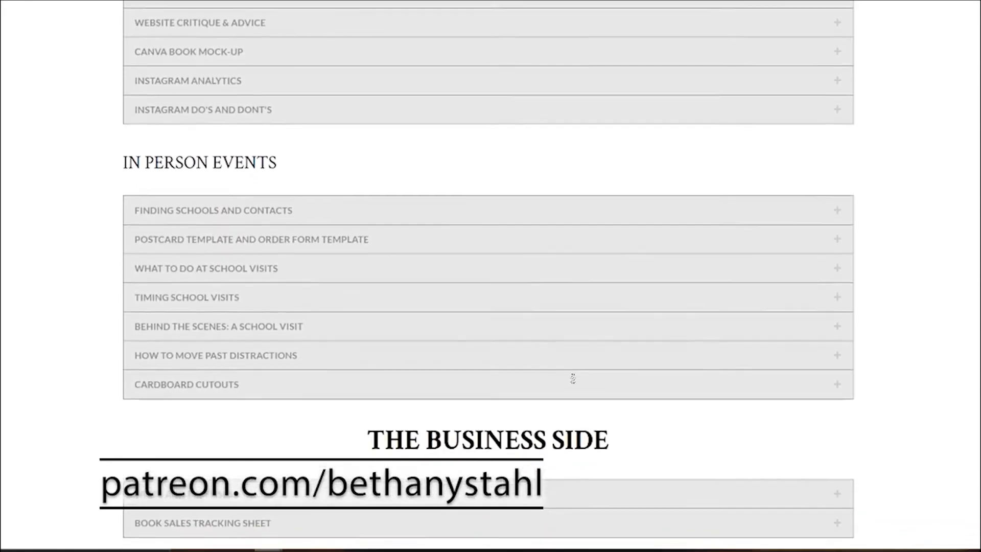
scroll("down", 3)
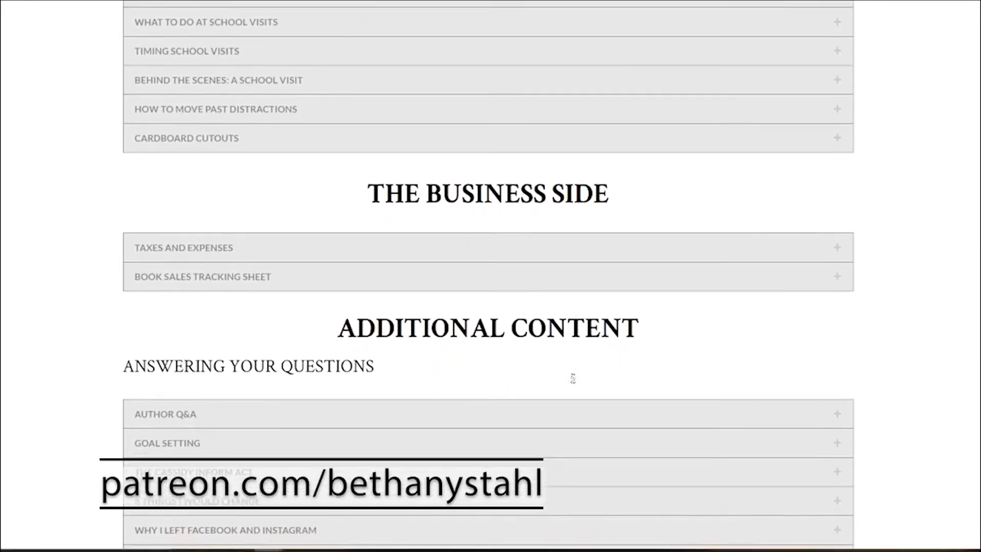
scroll("down", 3)
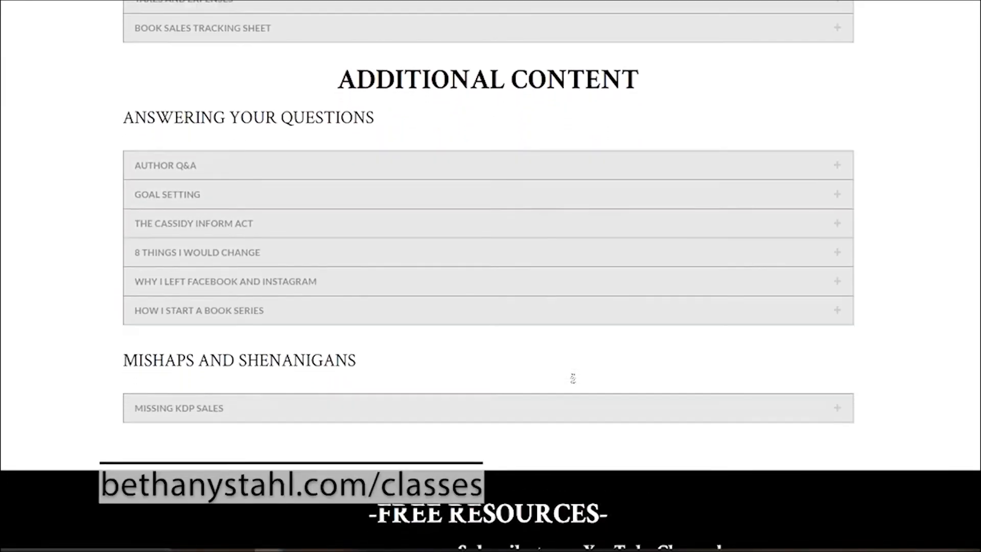
scroll("down", 3)
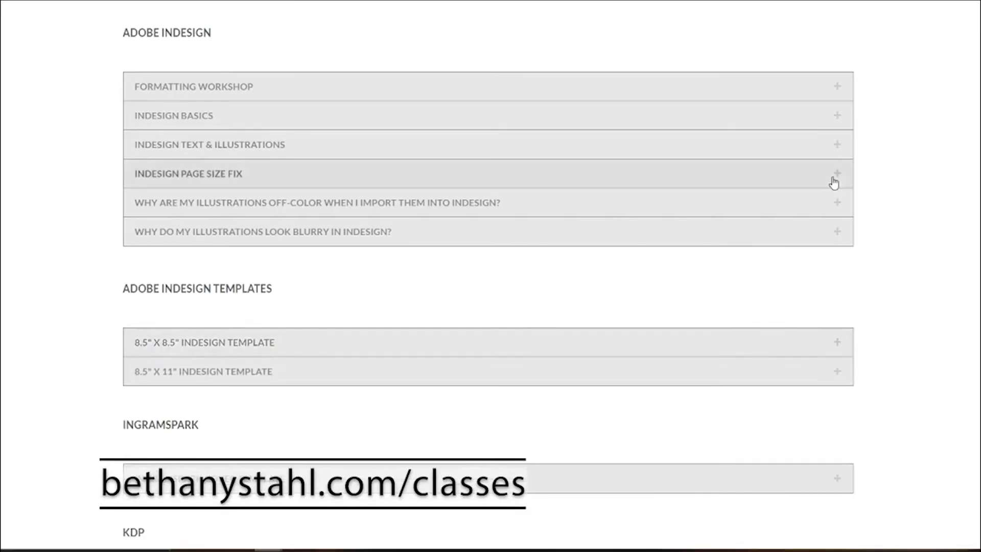
Expand the InDesign off-color illustrations entry, then the What To Put In The Front Of Your Book video.
left_click(315, 202)
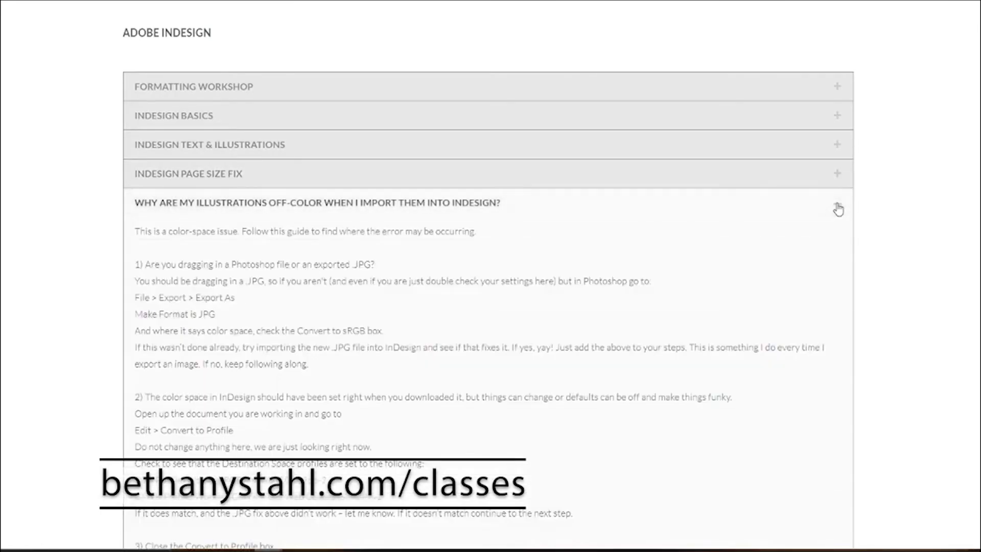
scroll("down", 3)
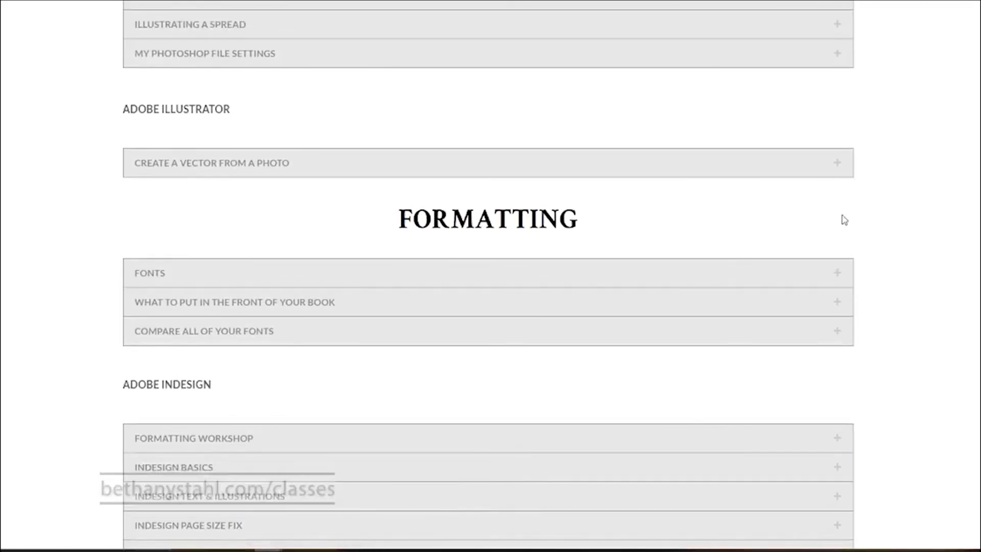
left_click(234, 302)
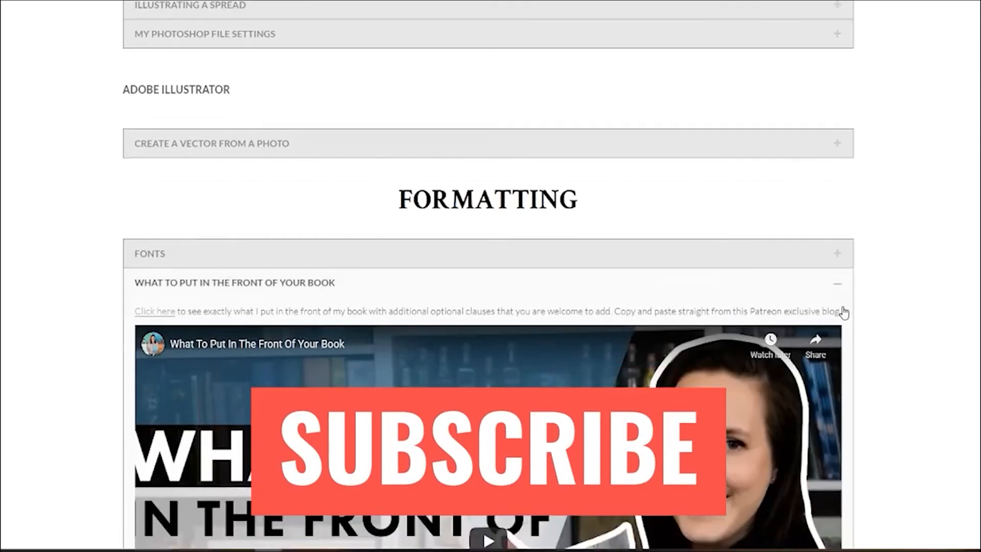